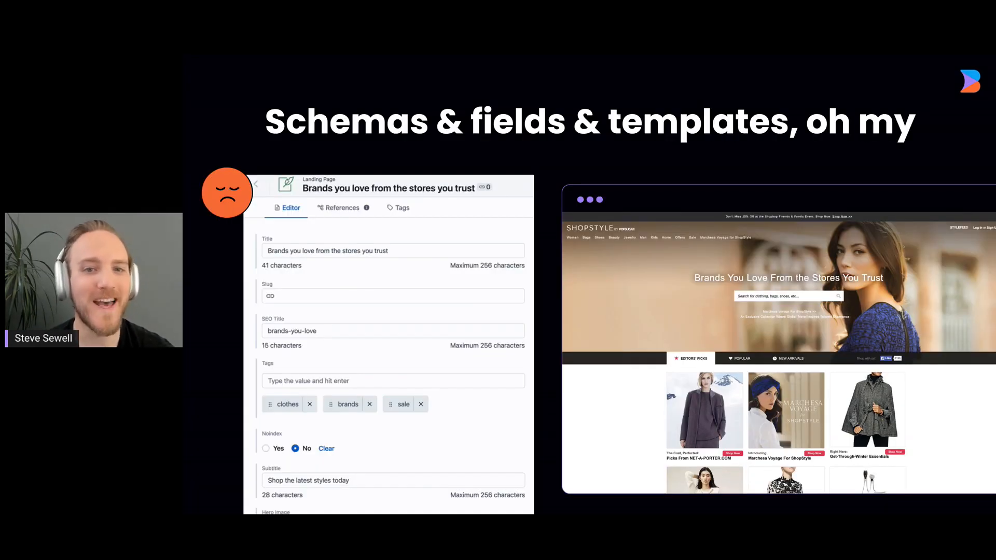
Scroll through the headless-CMS form slide, then advance to '3 weeks later...a button!'
{"action": "scroll", "scroll_direction": "down", "scroll_amount": 3}
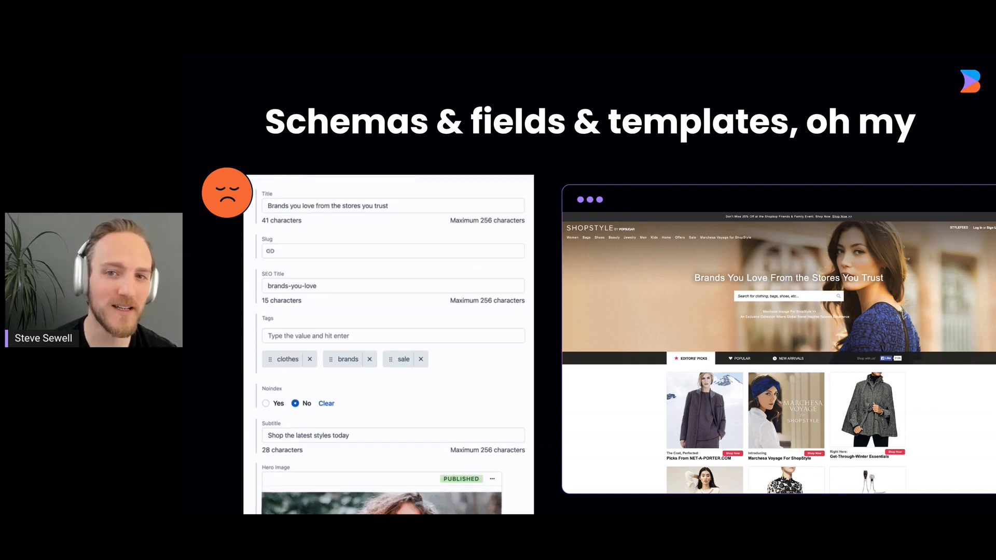
{"action": "scroll", "scroll_direction": "down", "scroll_amount": 3}
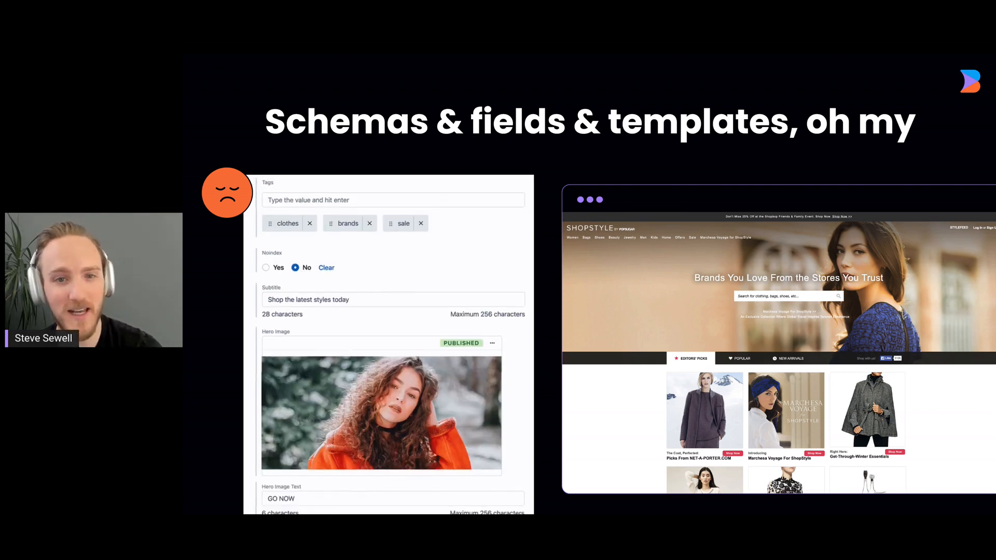
{"action": "scroll", "scroll_direction": "down", "scroll_amount": 3}
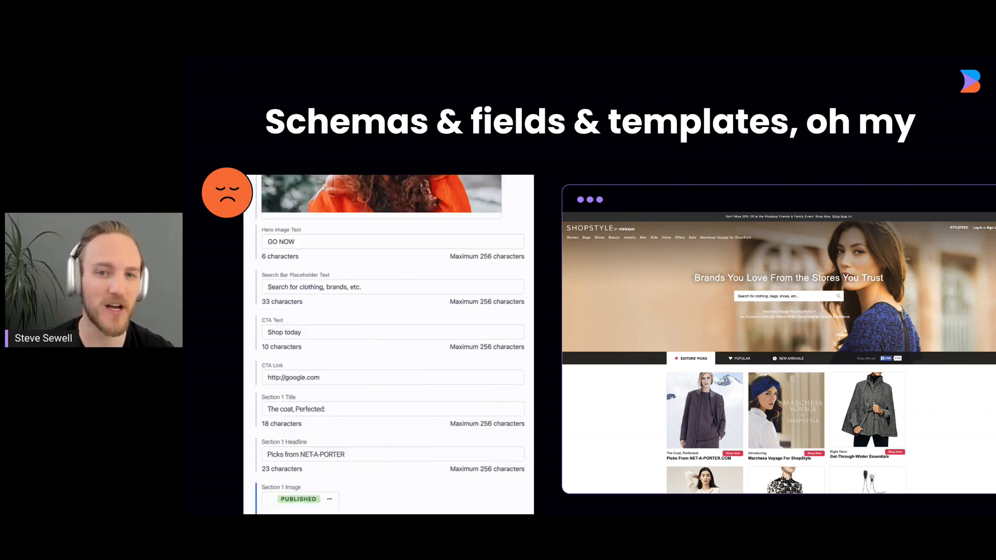
{"action": "scroll", "scroll_direction": "down", "scroll_amount": 3}
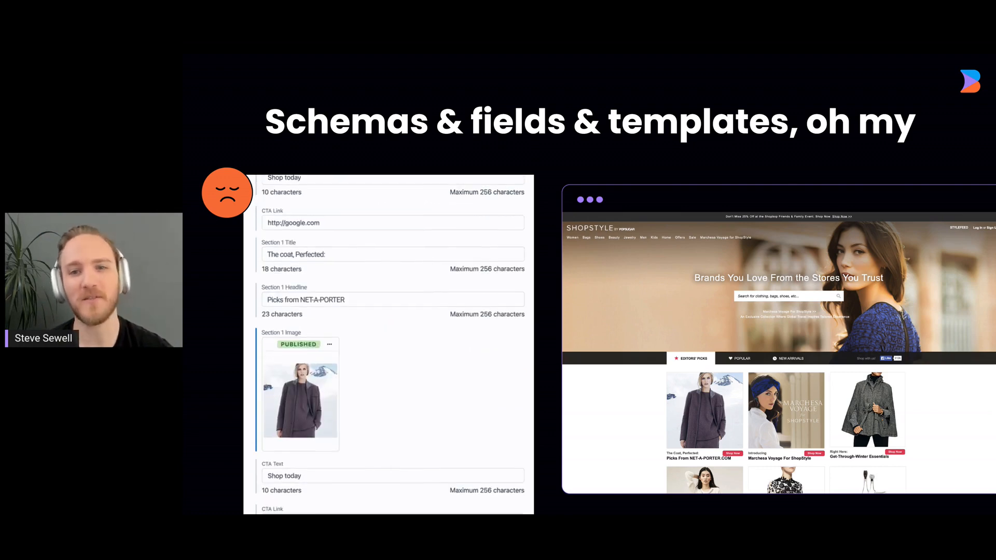
{"action": "scroll", "scroll_direction": "down", "scroll_amount": 3}
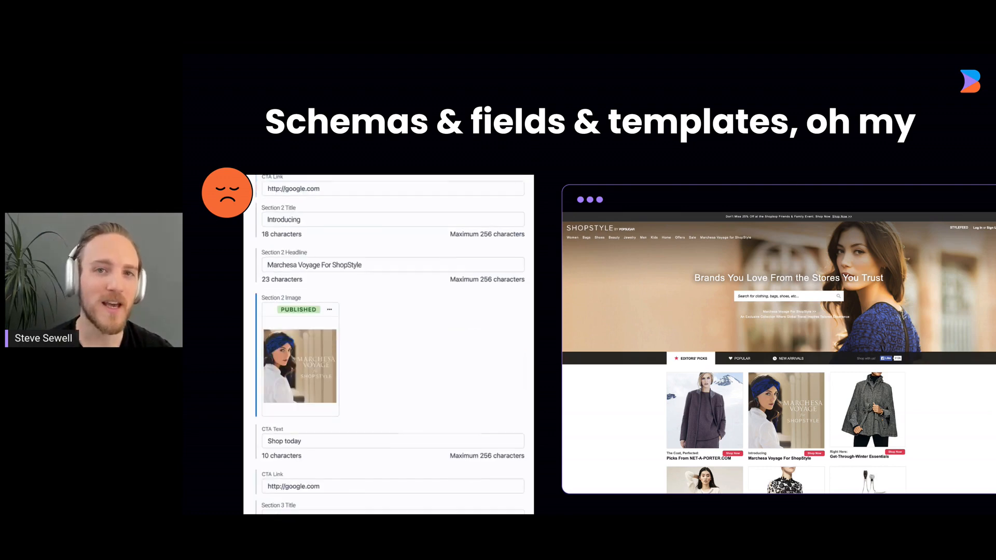
{"action": "scroll", "scroll_direction": "down", "scroll_amount": 3}
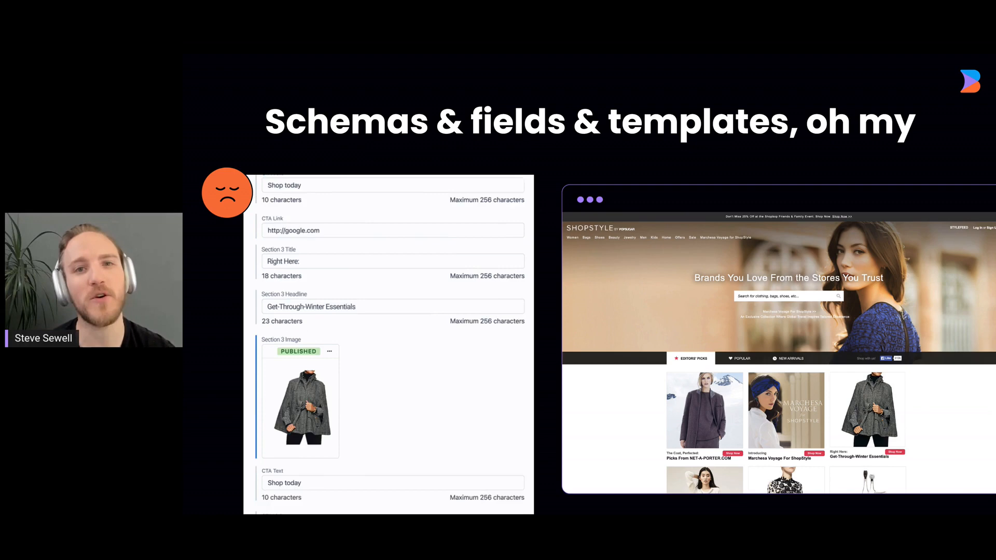
{"action": "scroll", "scroll_direction": "down", "scroll_amount": 3}
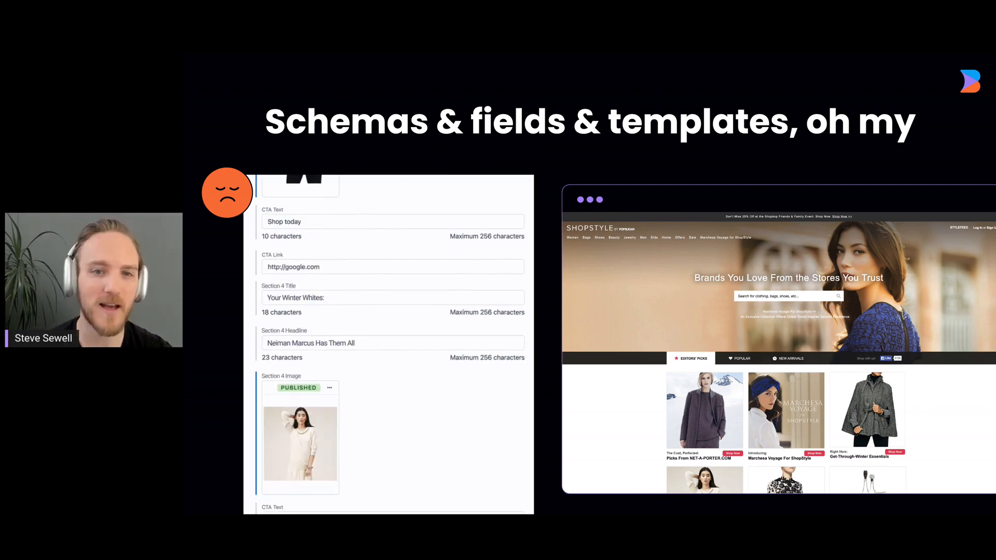
{"action": "scroll", "scroll_direction": "down", "scroll_amount": 3}
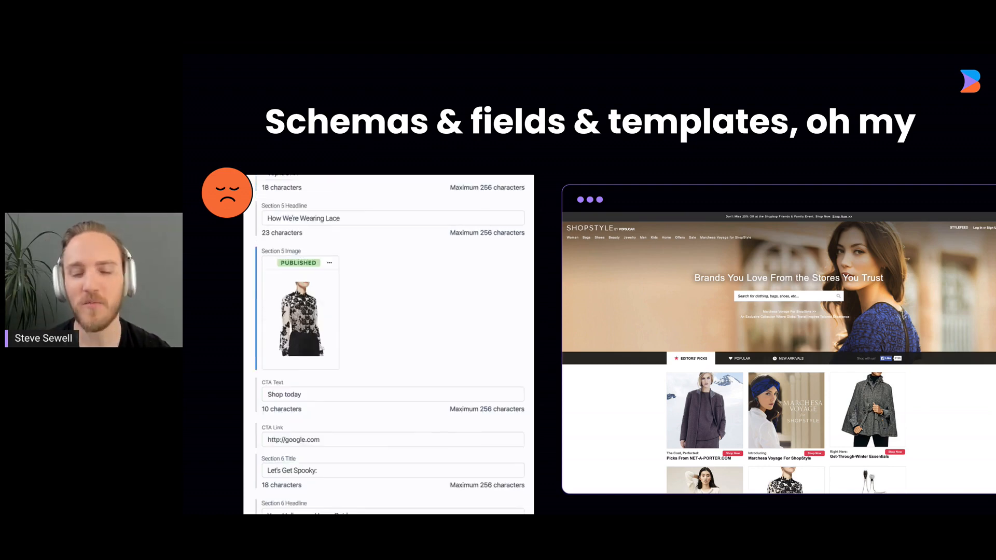
{"action": "scroll", "scroll_direction": "down", "scroll_amount": 3}
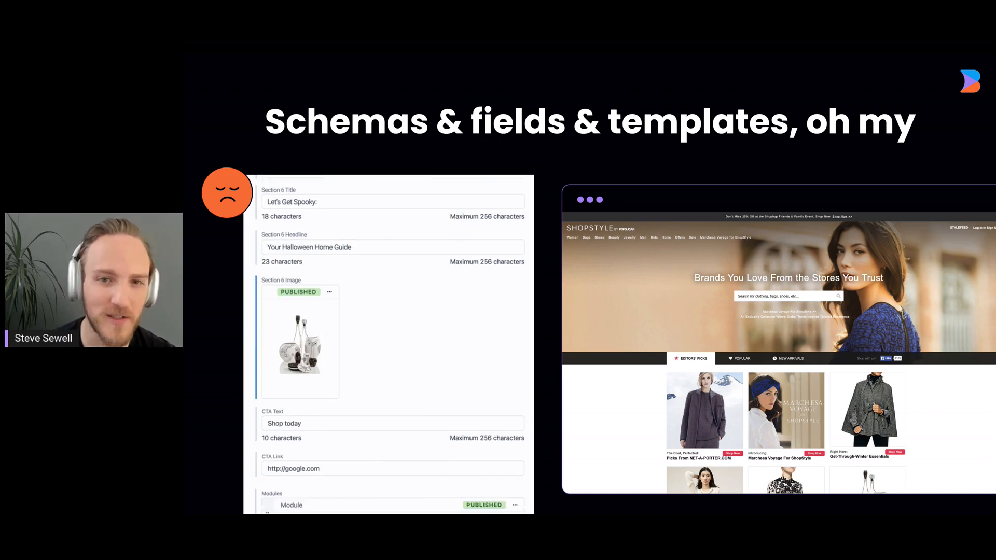
{"action": "scroll", "scroll_direction": "down", "scroll_amount": 3}
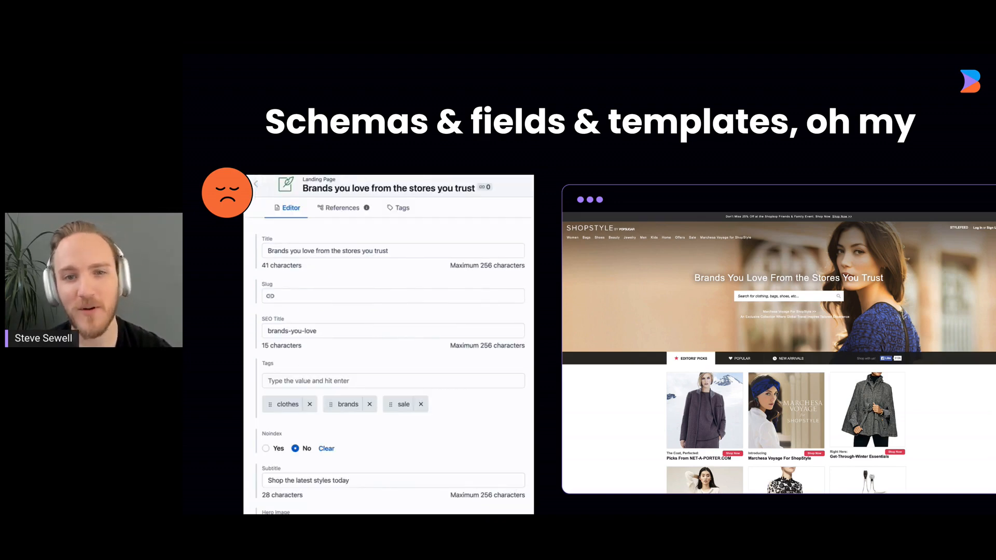
{"action": "scroll", "scroll_direction": "down", "scroll_amount": 3}
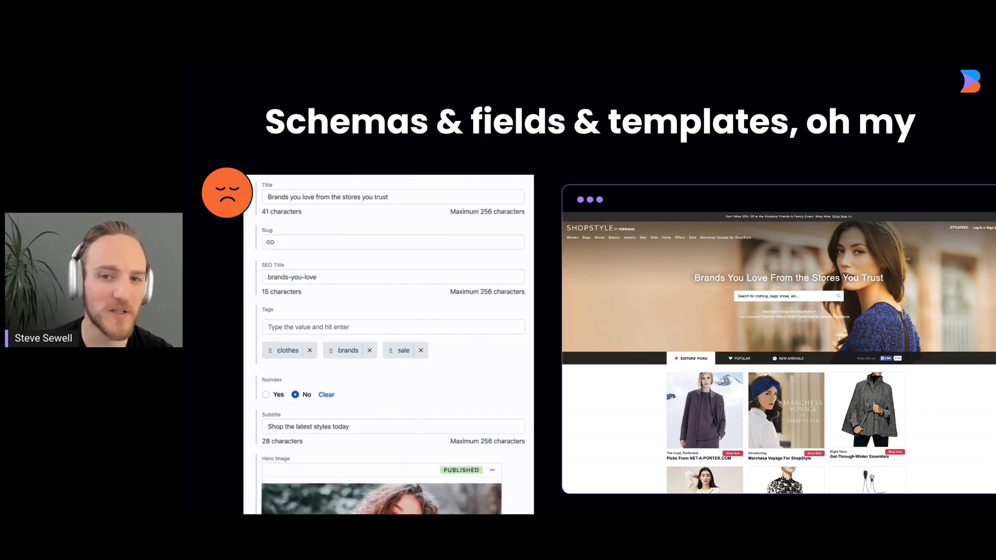
{"action": "scroll", "scroll_direction": "down", "scroll_amount": 3}
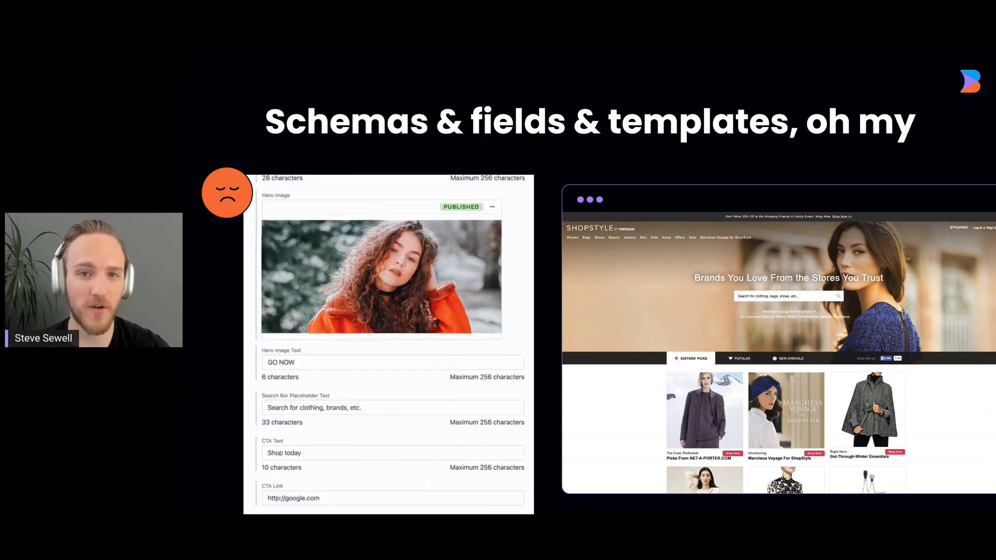
{"action": "scroll", "scroll_direction": "down", "scroll_amount": 3}
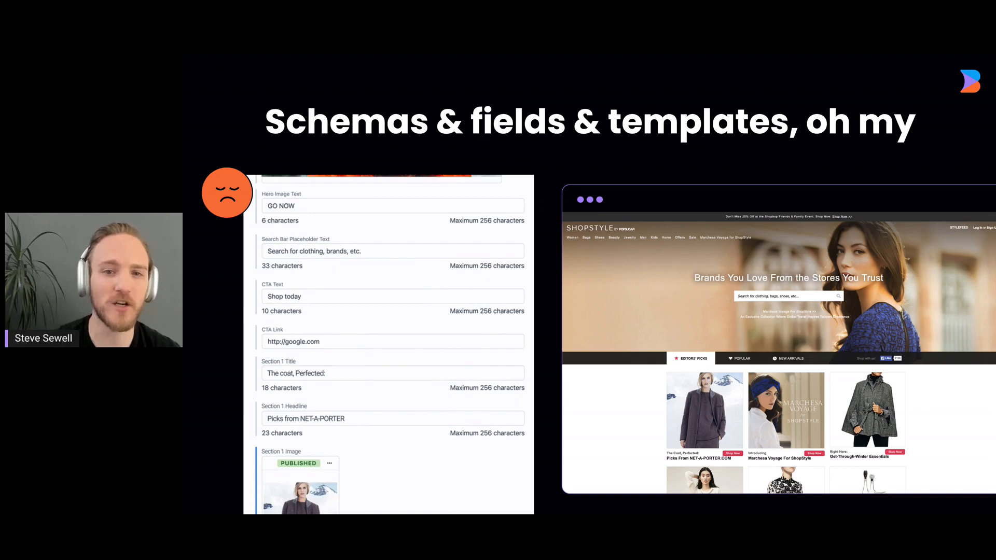
{"action": "scroll", "scroll_direction": "down", "scroll_amount": 3}
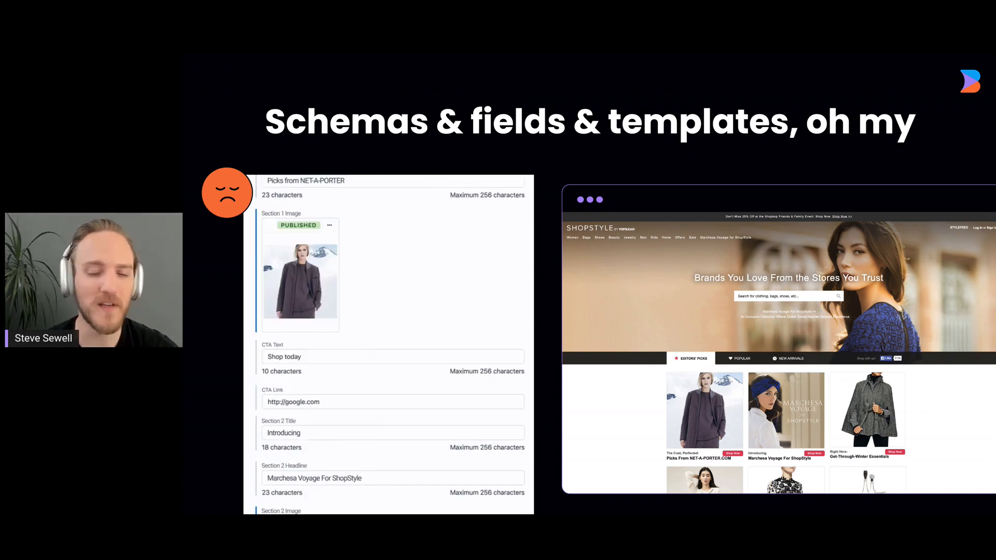
{"action": "scroll", "scroll_direction": "down", "scroll_amount": 3}
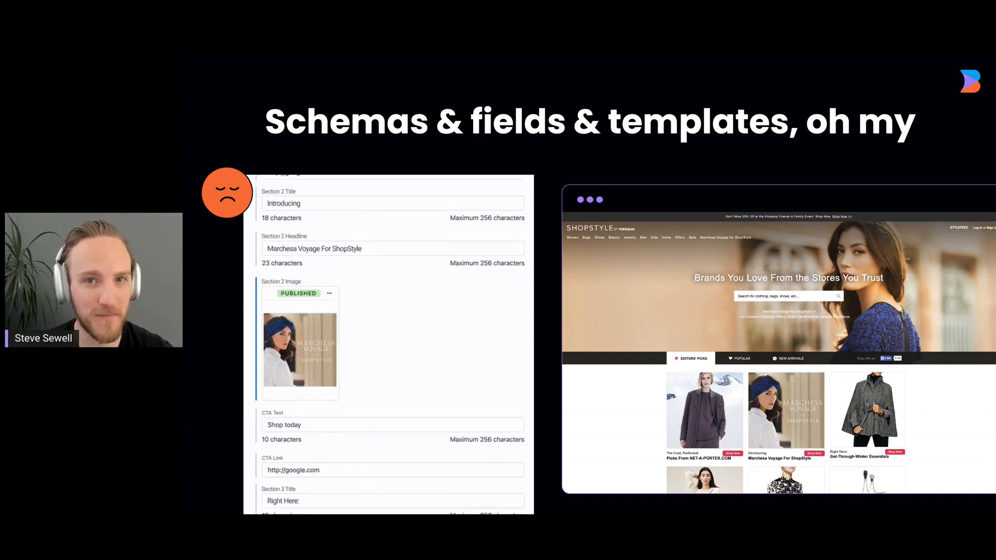
{"action": "scroll", "scroll_direction": "down", "scroll_amount": 3}
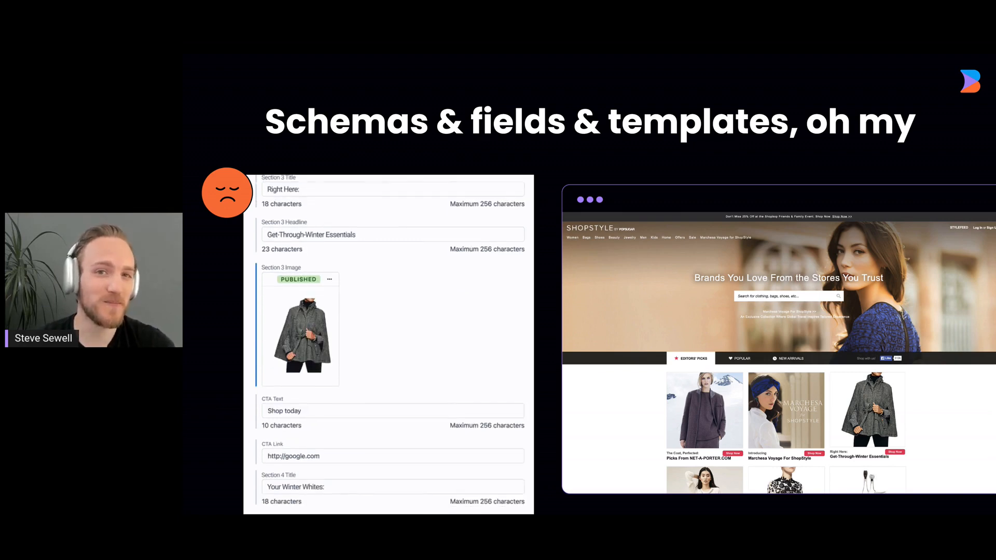
{"action": "key", "text": "Right"}
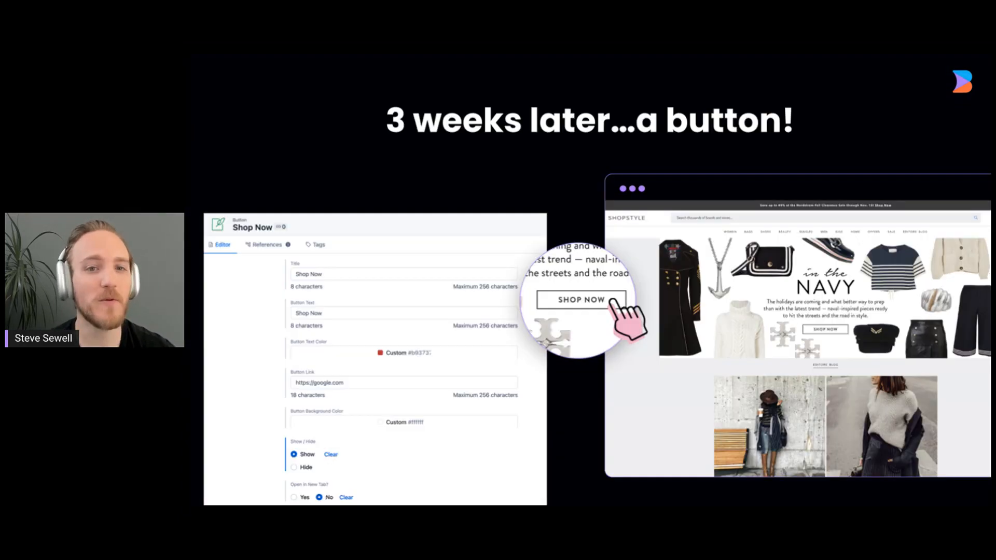